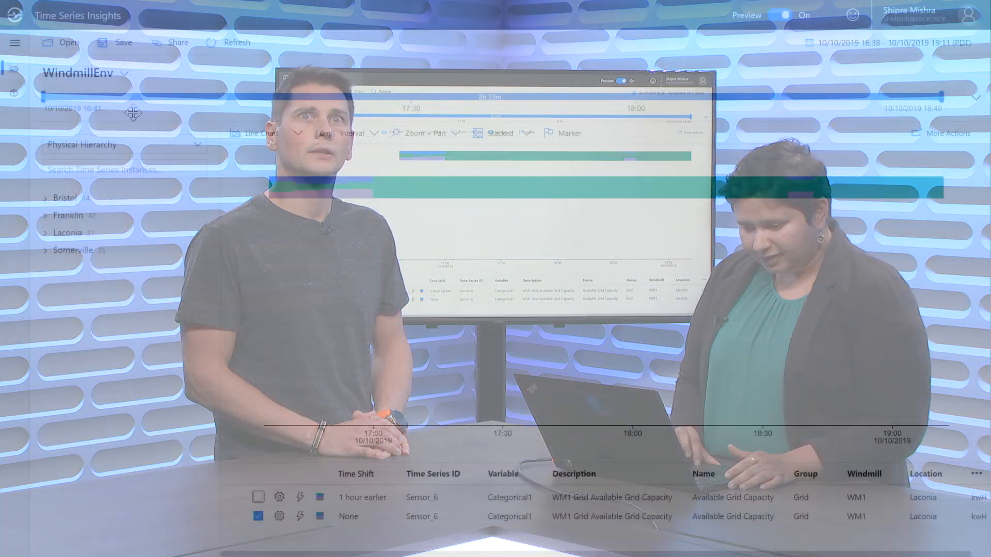
Switch to the WindmillEnv time series model's instance list of sensors, types and hierarchies.
left_click(15, 95)
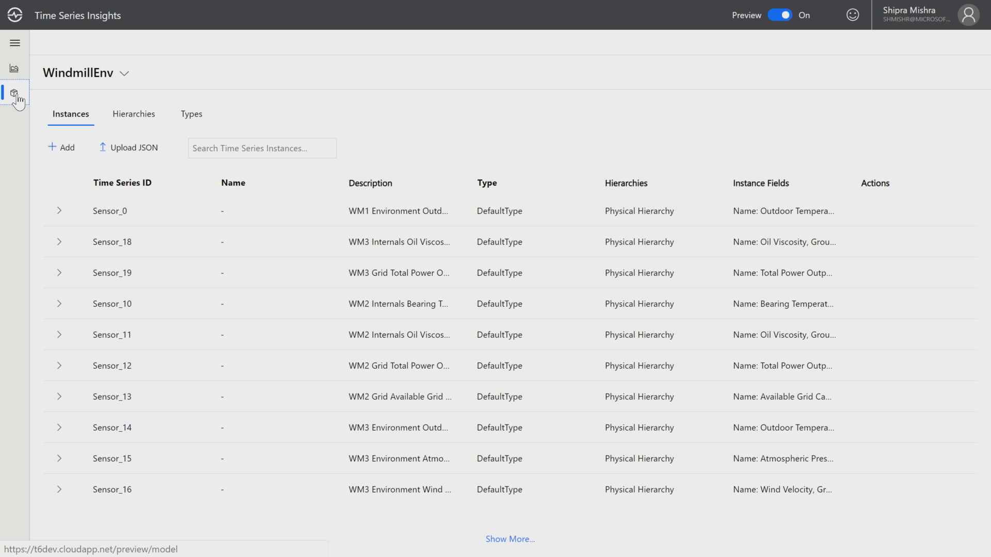
Under Types, expand DefaultType and edit its CategoricalInterpolated variable with Good and Bad categories.
left_click(190, 114)
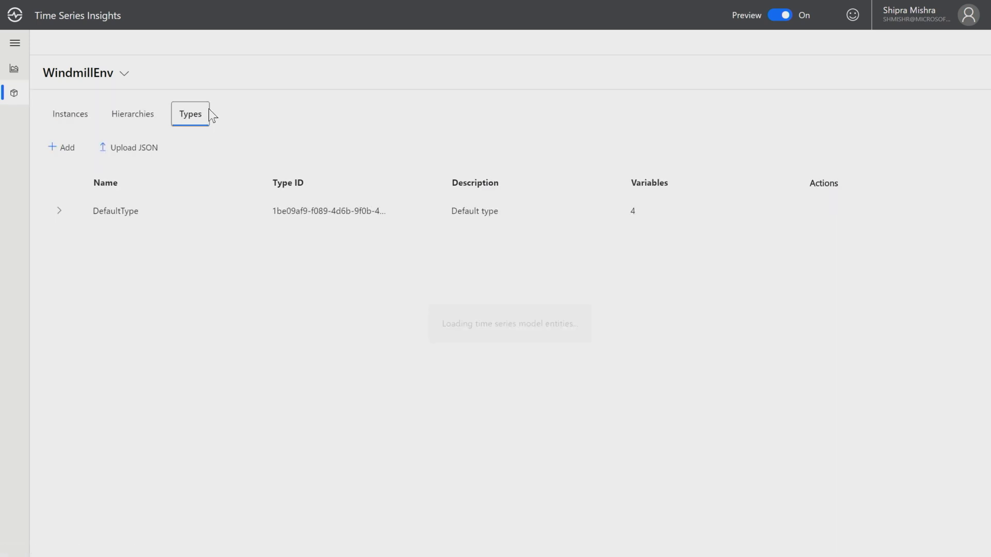
left_click(59, 210)
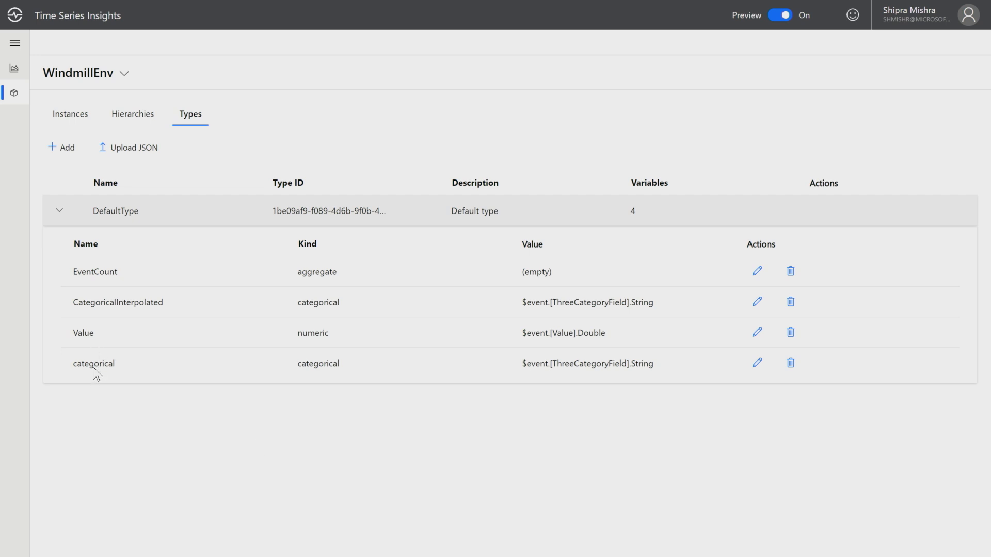
mouse_move(806, 360)
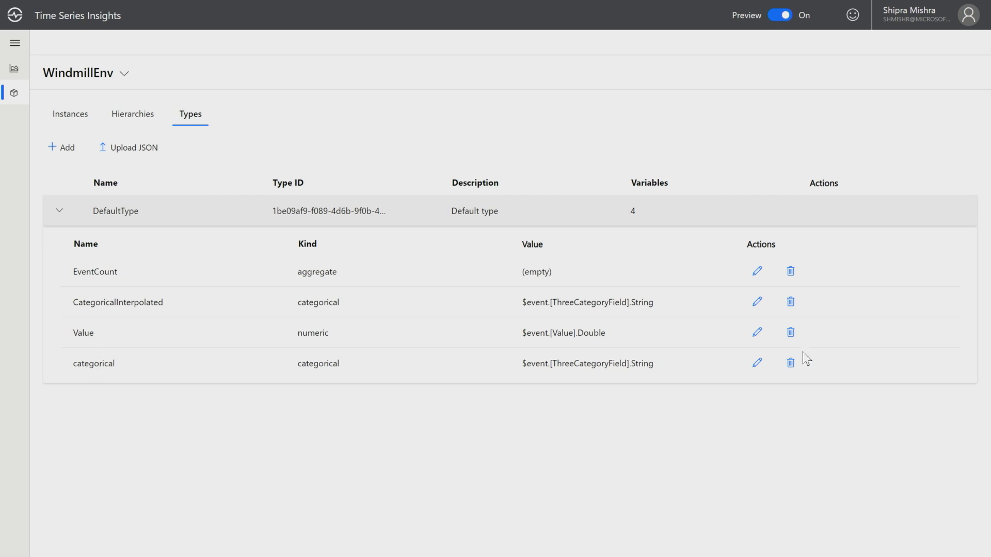
left_click(756, 301)
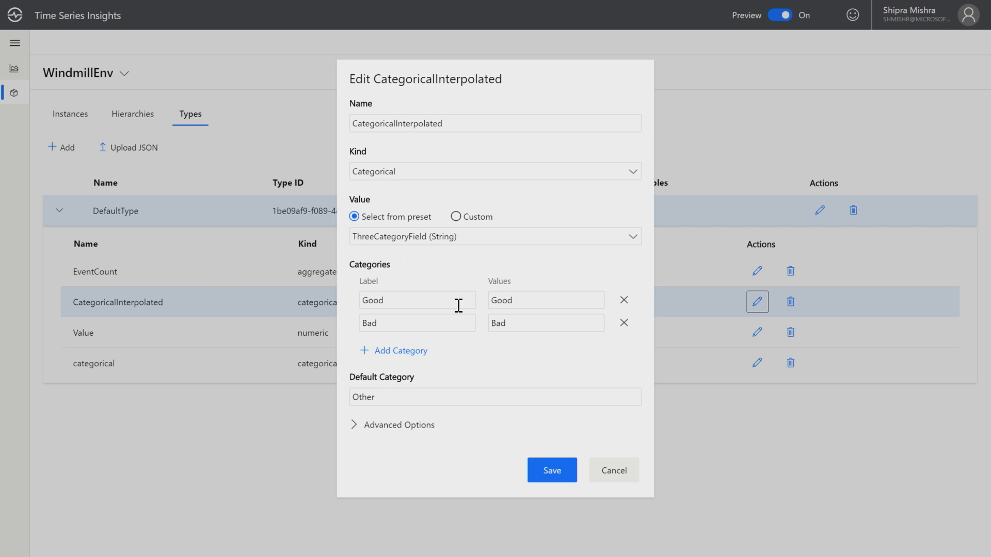
Add an empty category row, then cancel the CategoricalInterpolated edit without saving.
left_click(399, 351)
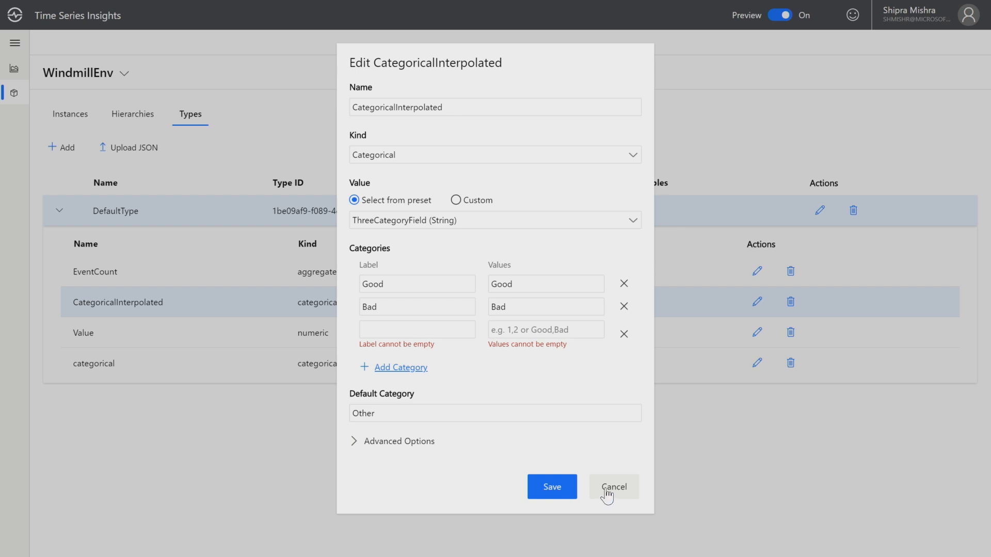
left_click(613, 487)
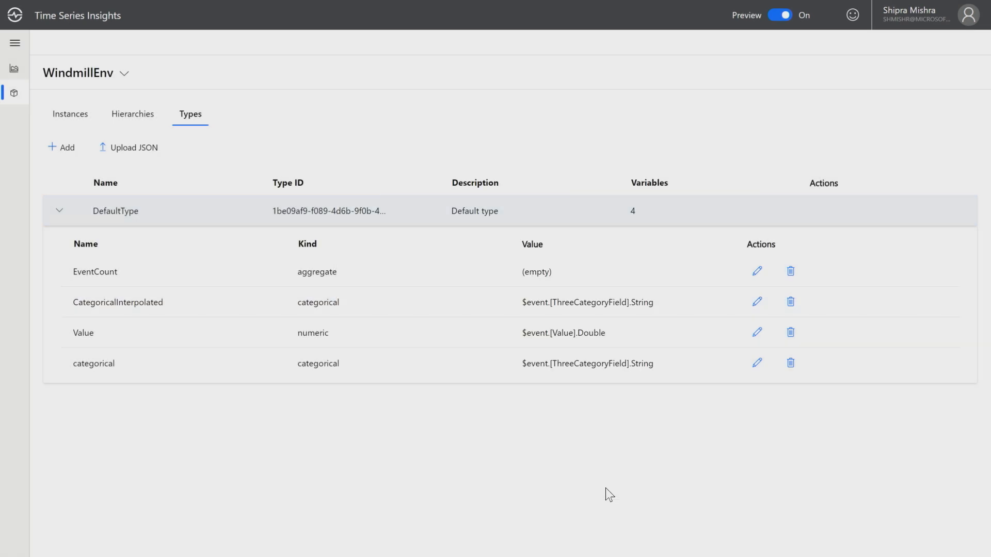
mouse_move(458, 457)
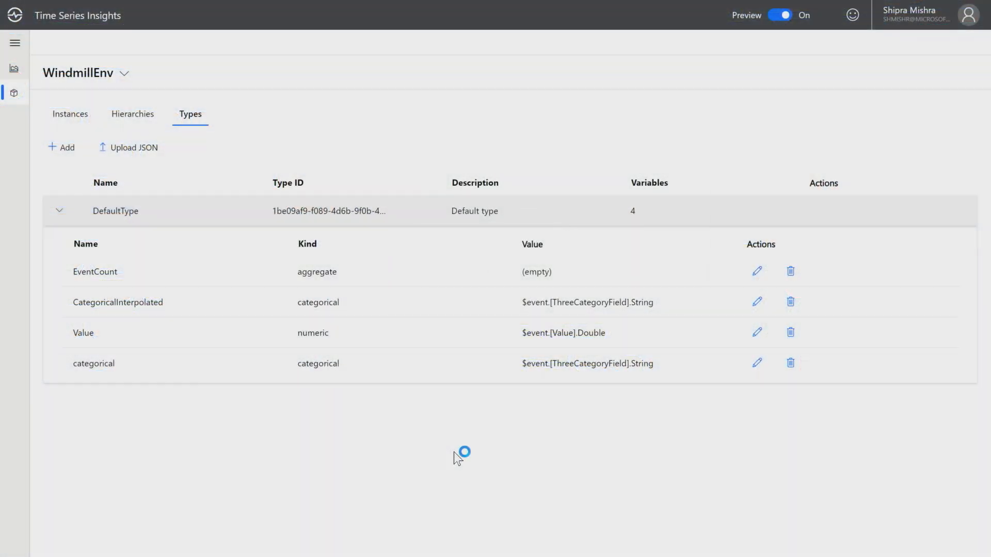
mouse_move(14, 68)
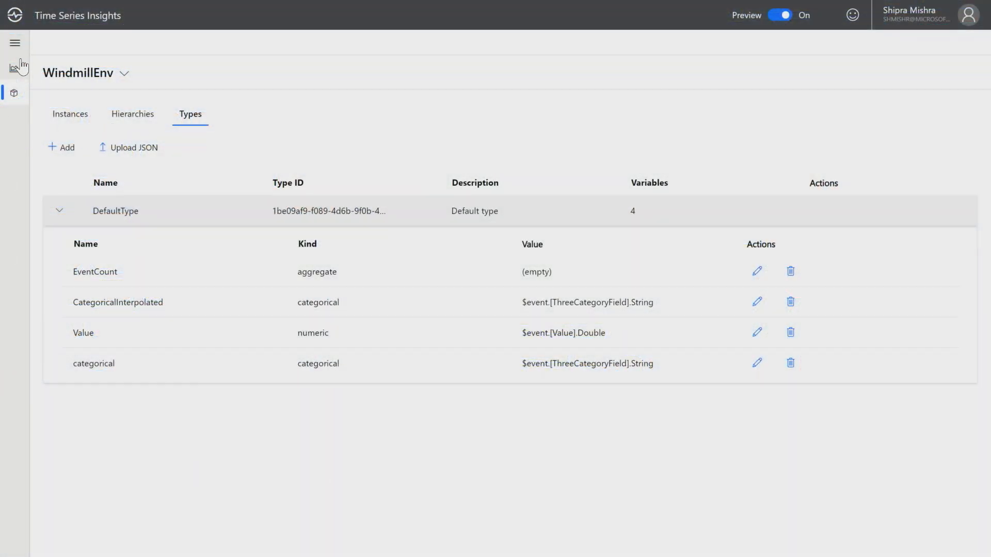
Return to the explorer chart showing Sensor_6 Categorical1 as a stacked band.
left_click(14, 68)
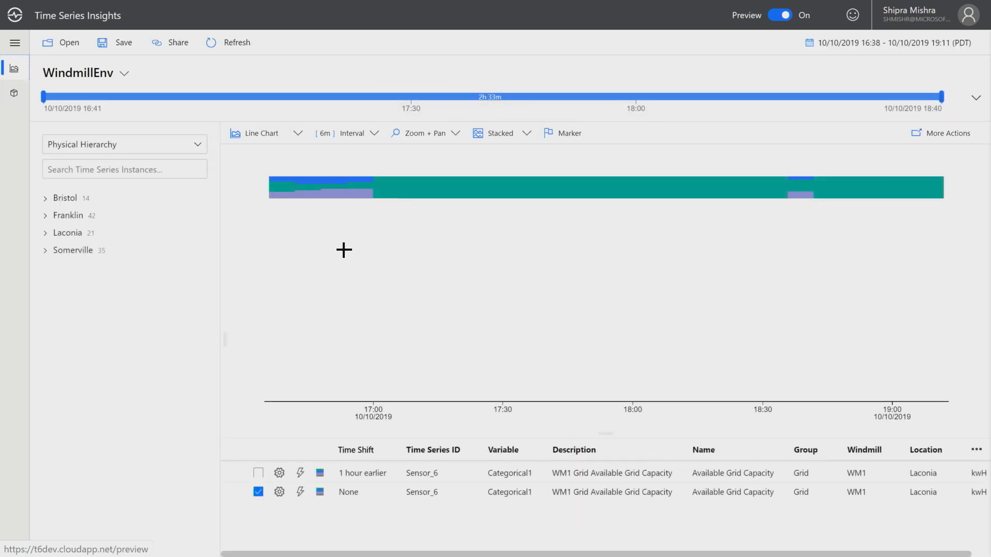
mouse_move(622, 211)
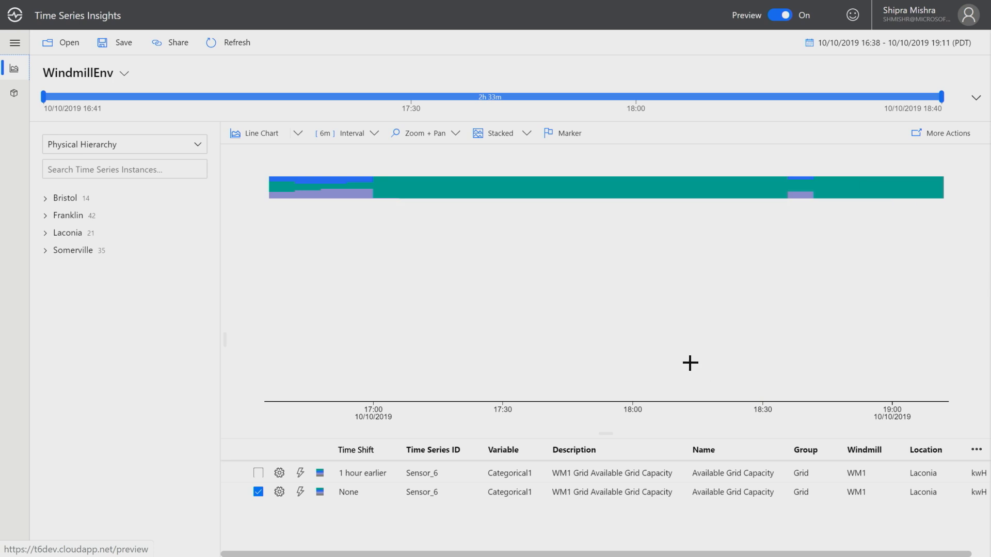
mouse_move(572, 409)
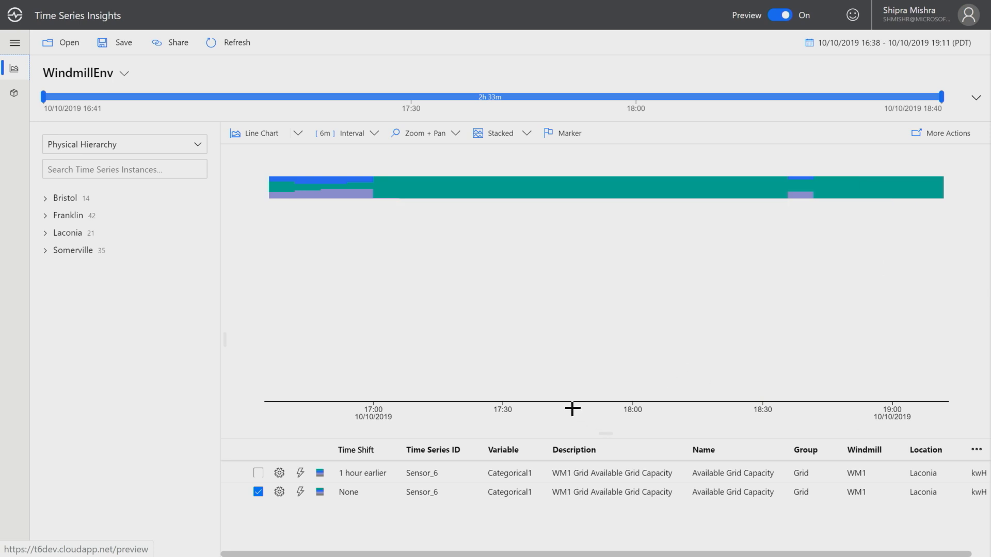